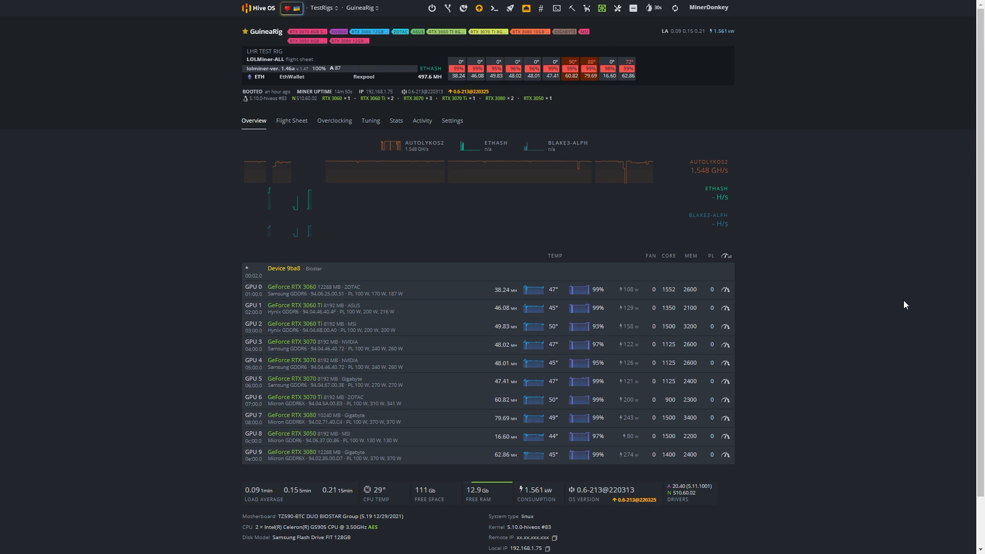
mouse_move(560, 461)
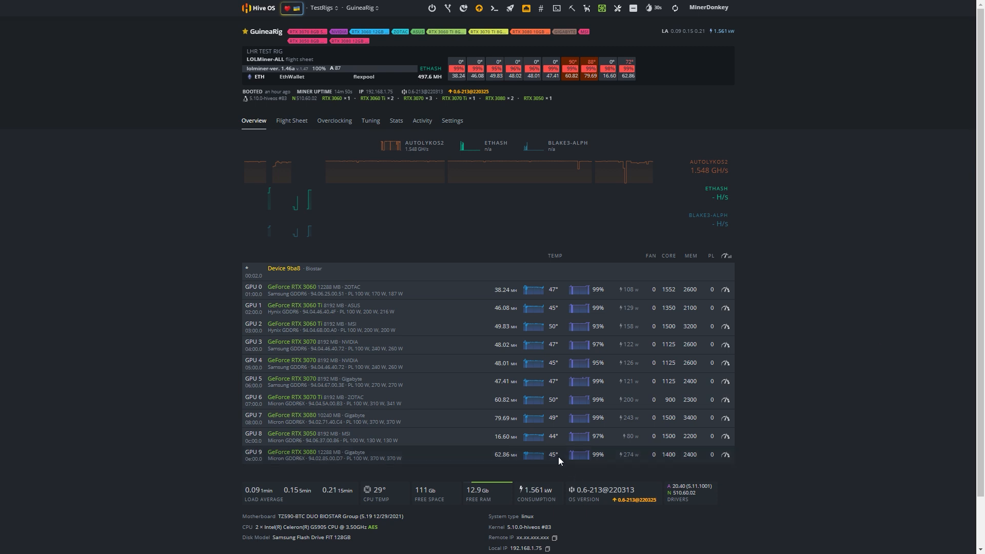
mouse_move(556, 470)
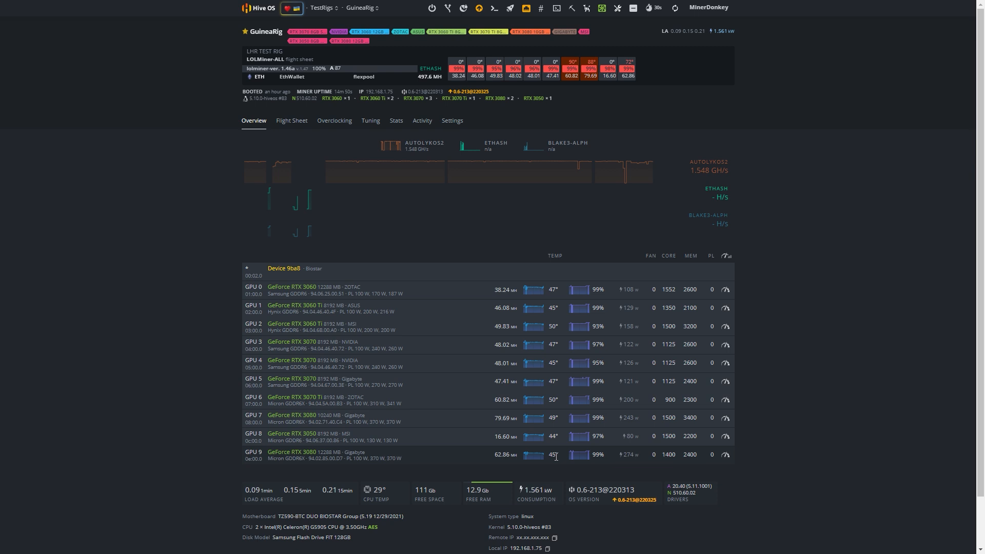
mouse_move(483, 175)
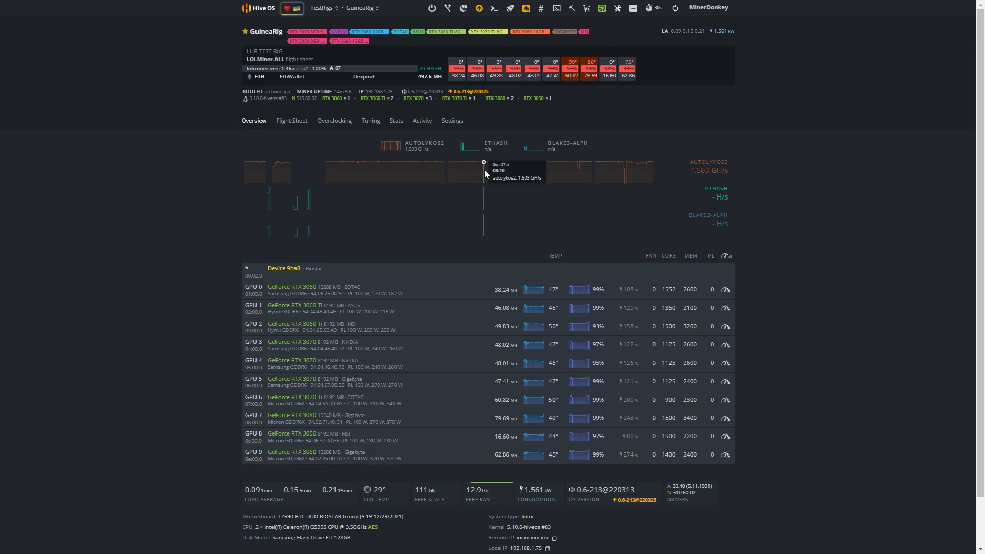
mouse_move(525, 176)
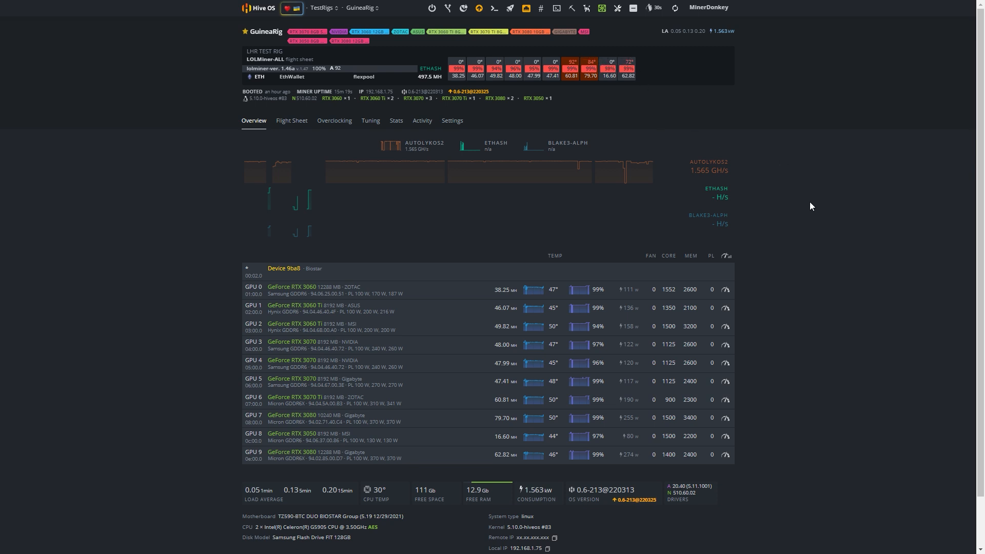
mouse_move(583, 105)
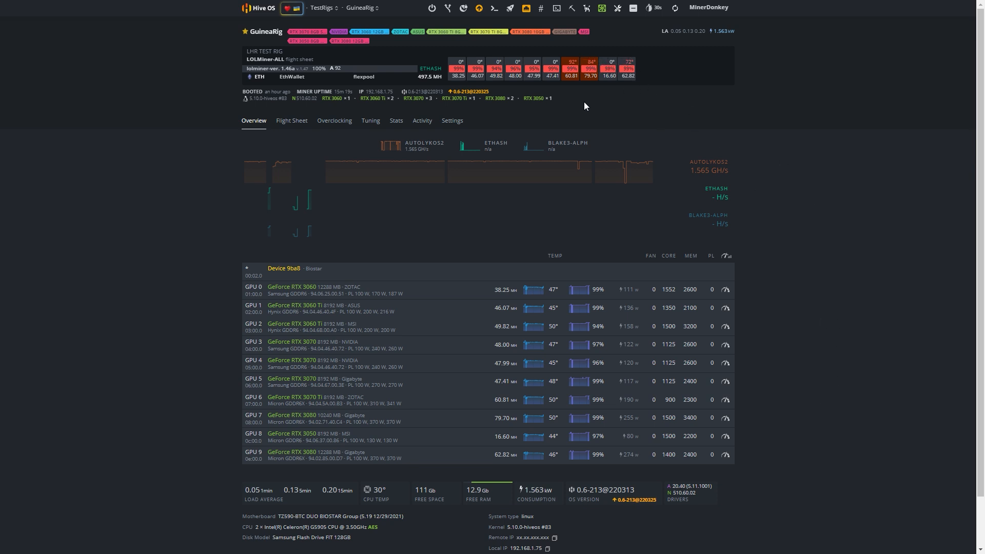
mouse_move(663, 89)
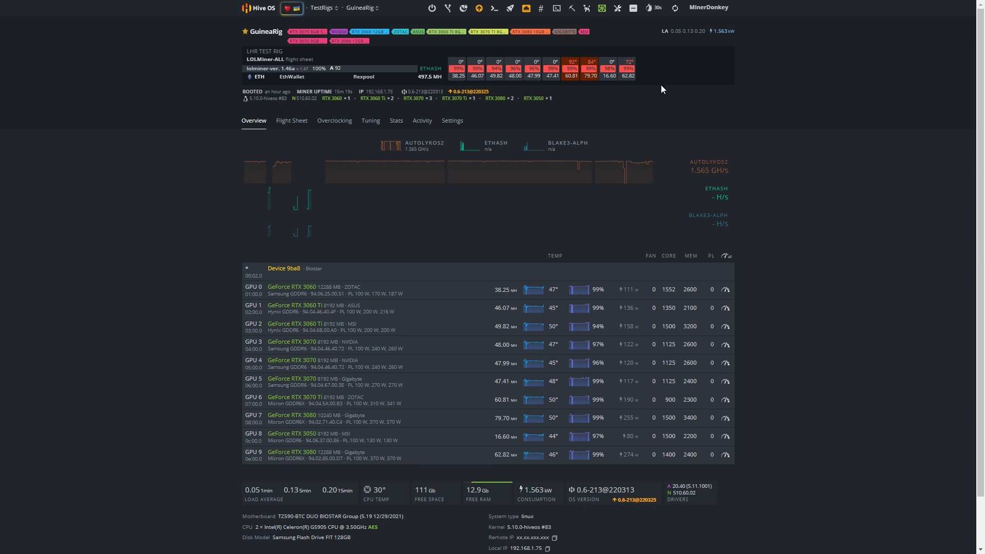
mouse_move(601, 90)
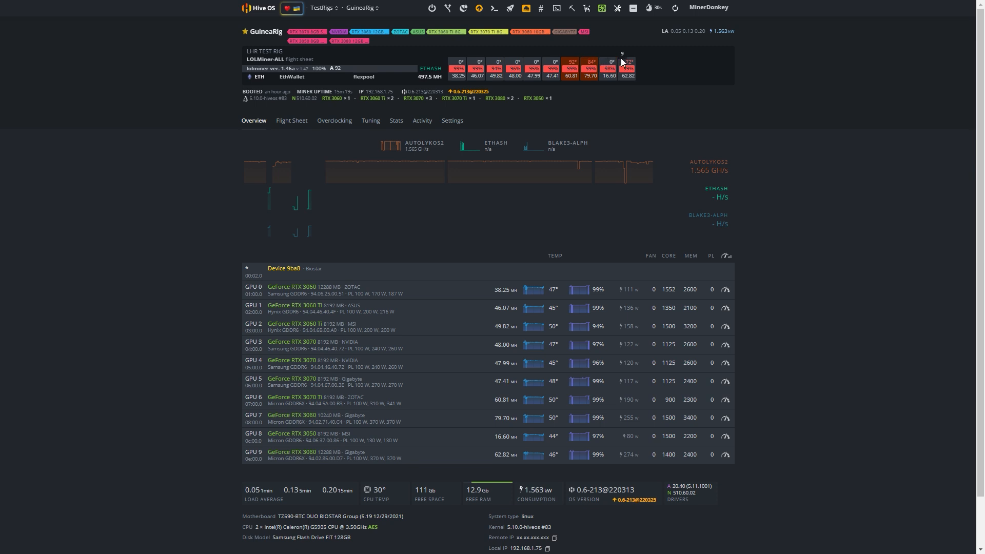
mouse_move(310, 405)
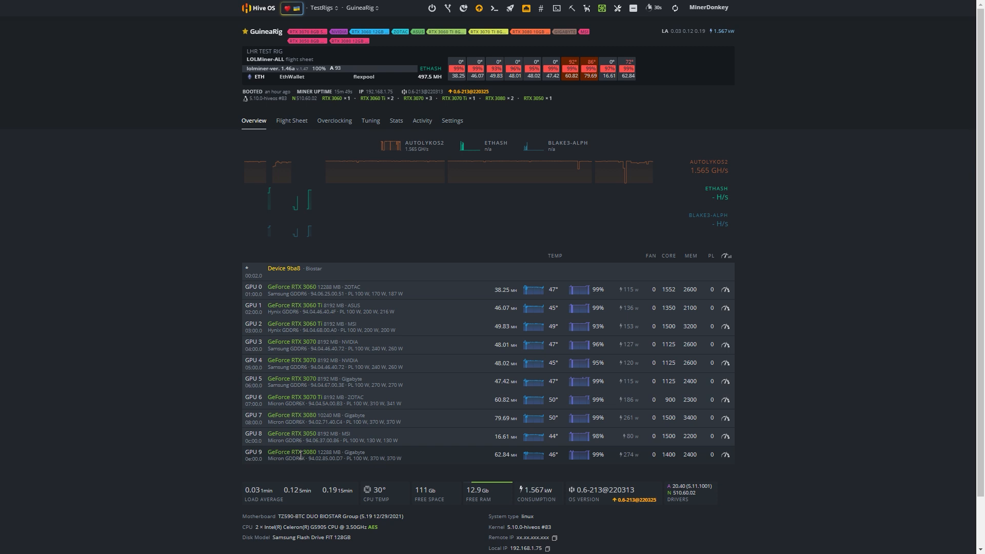
mouse_move(744, 234)
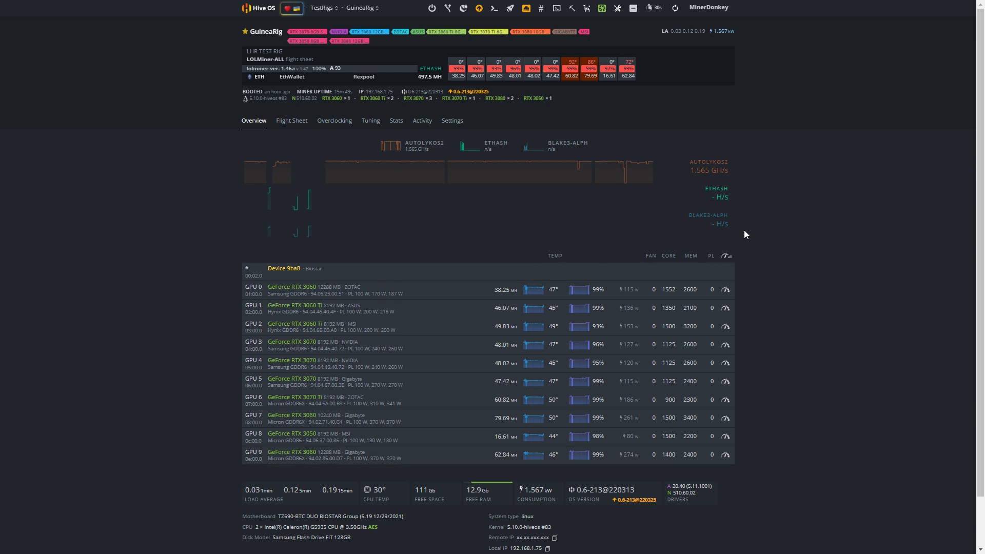
mouse_move(790, 231)
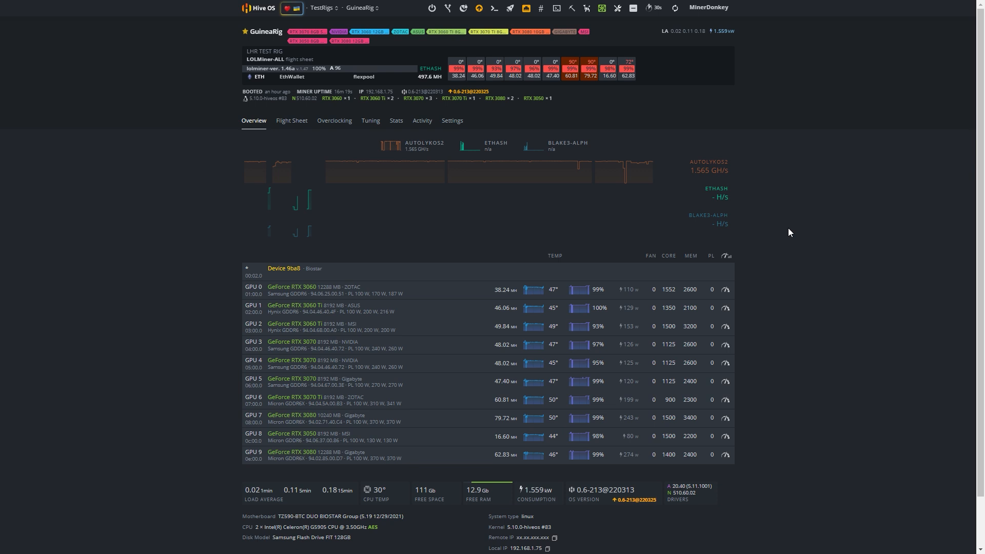
mouse_move(494, 9)
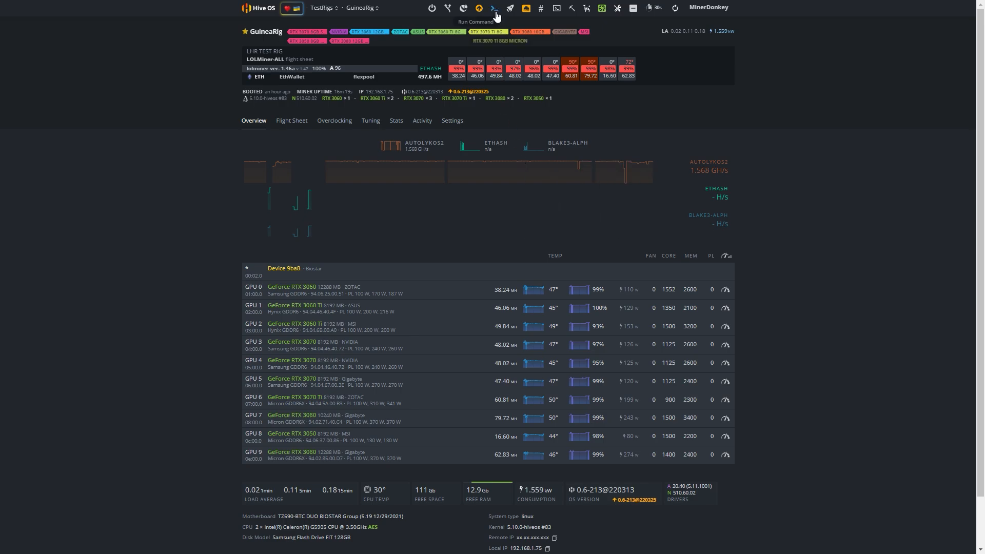
- Bring up GuineaRig's Worker Commands dialog to switch lolMiner temperatures from memory to core
left_click(495, 9)
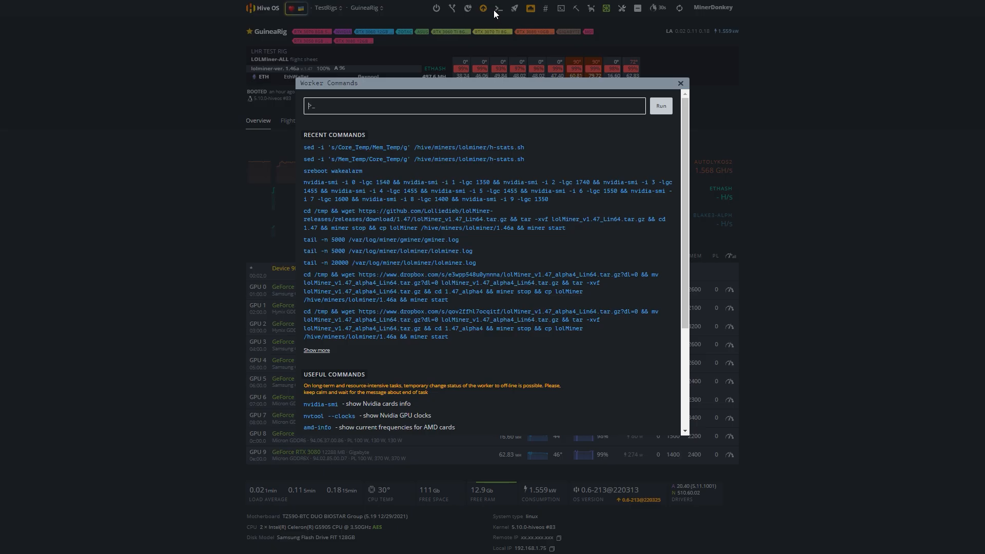
mouse_move(323, 152)
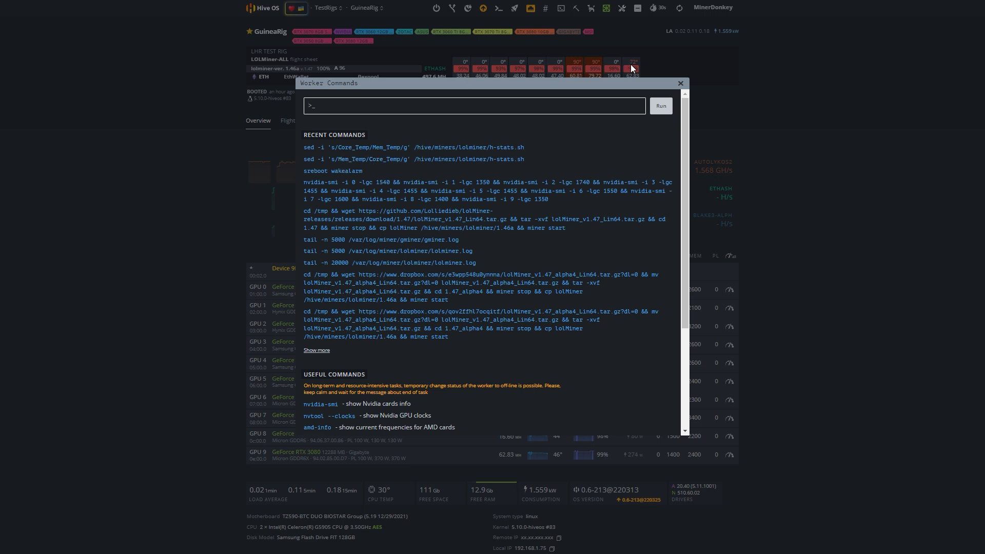
mouse_move(485, 160)
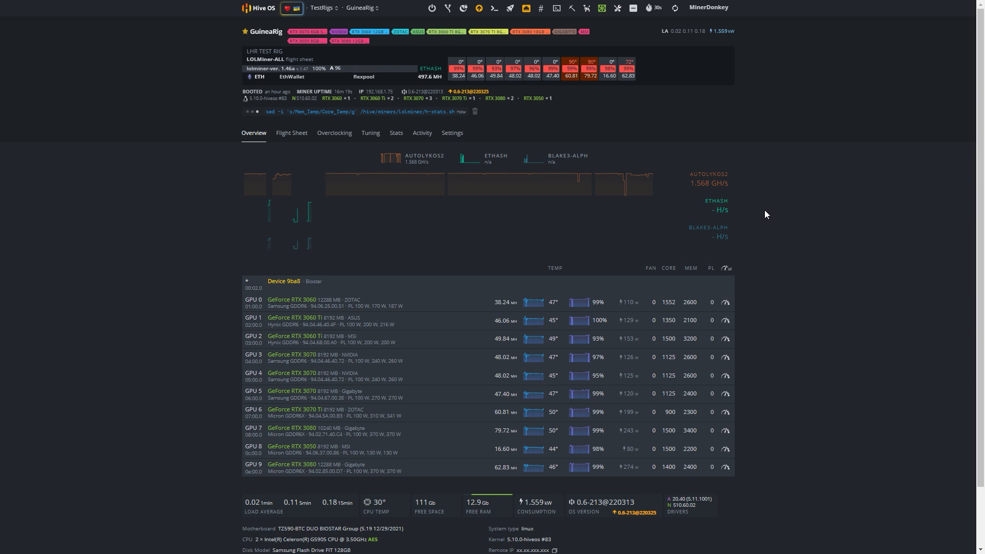
mouse_move(786, 222)
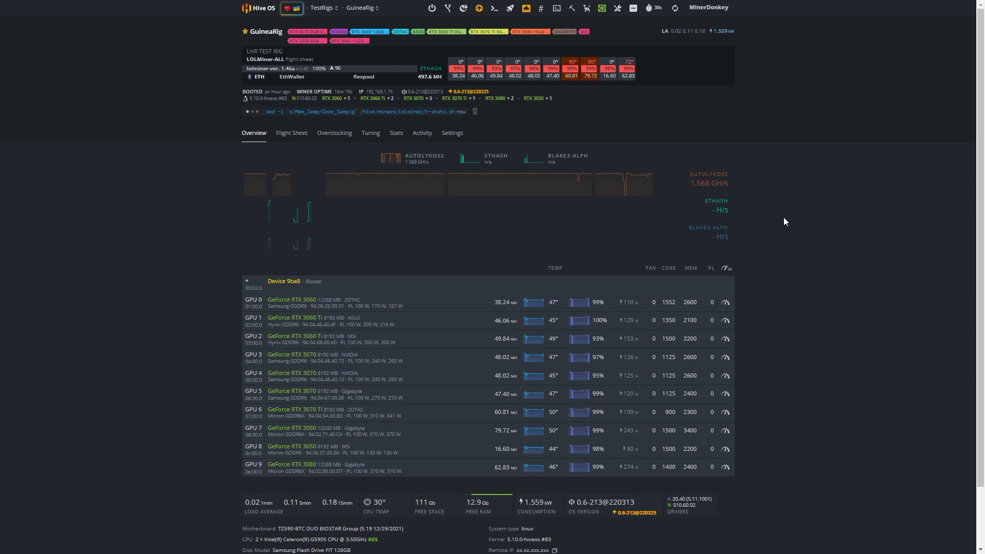